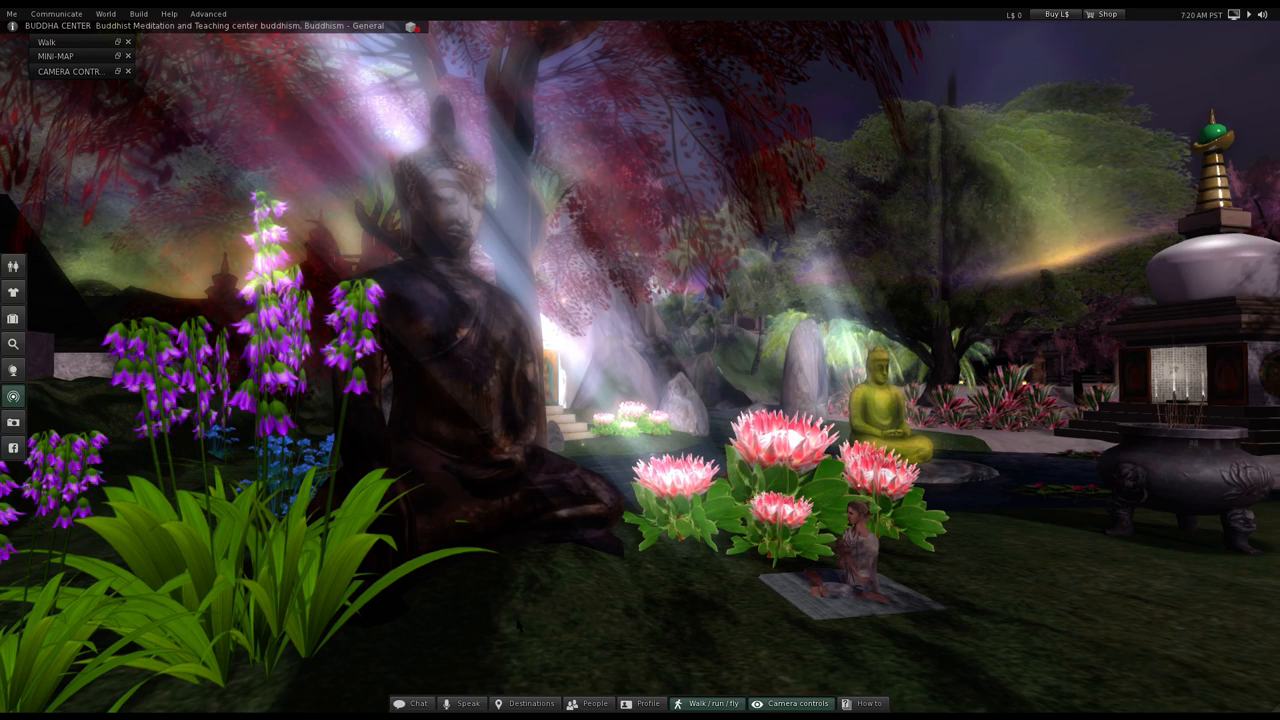
Open the Nearby chat conversation from the bottom toolbar
click(412, 703)
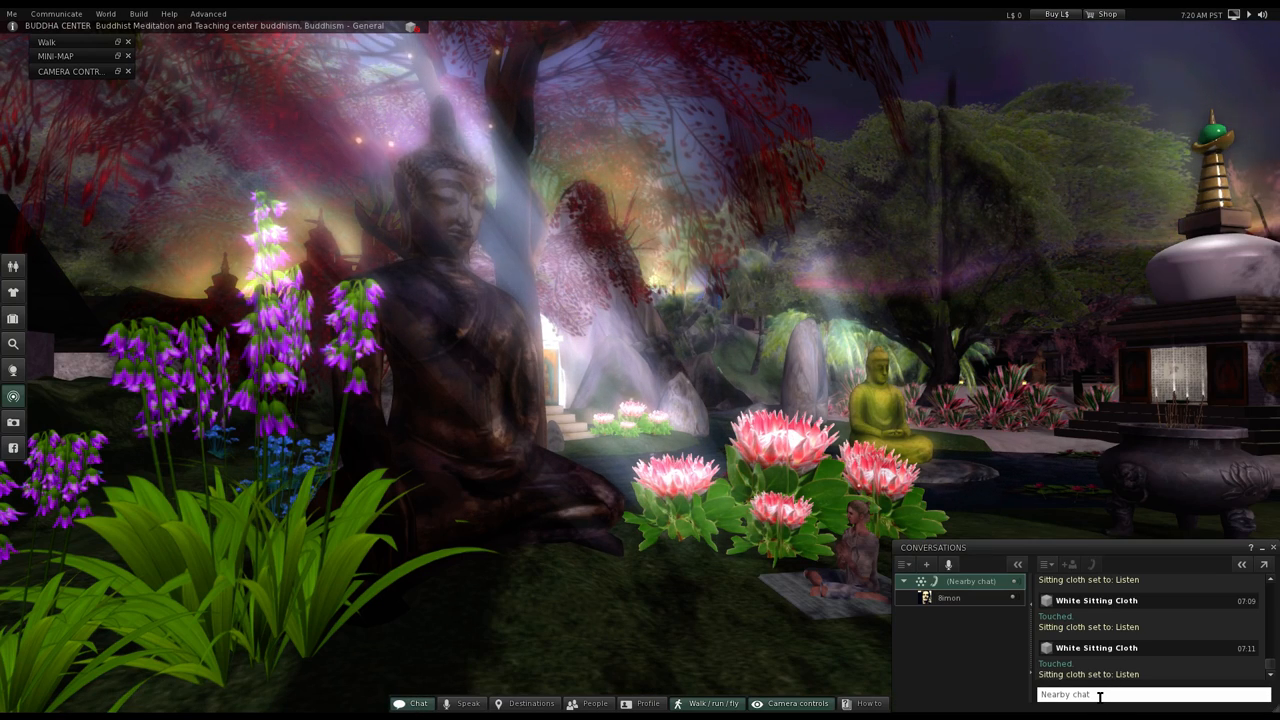
Send the /gassho bow gesture in nearby chat, then start typing it again
text(/gassho)
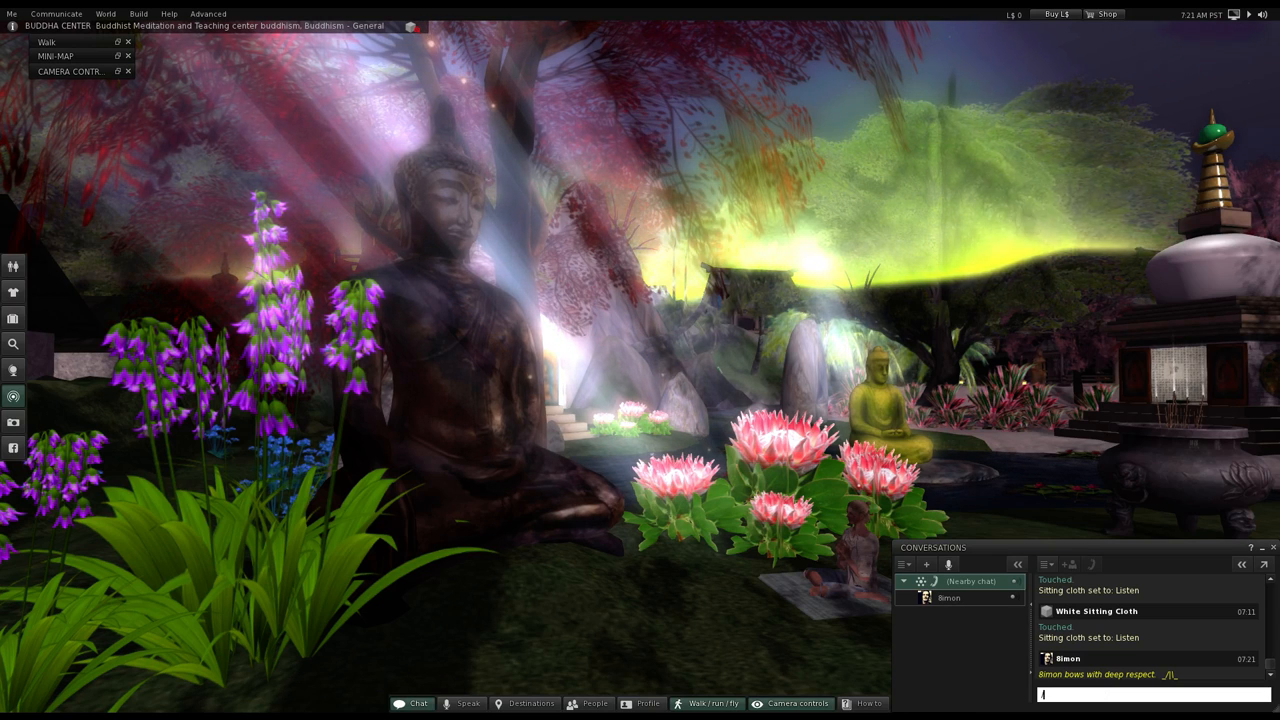
text(/d)
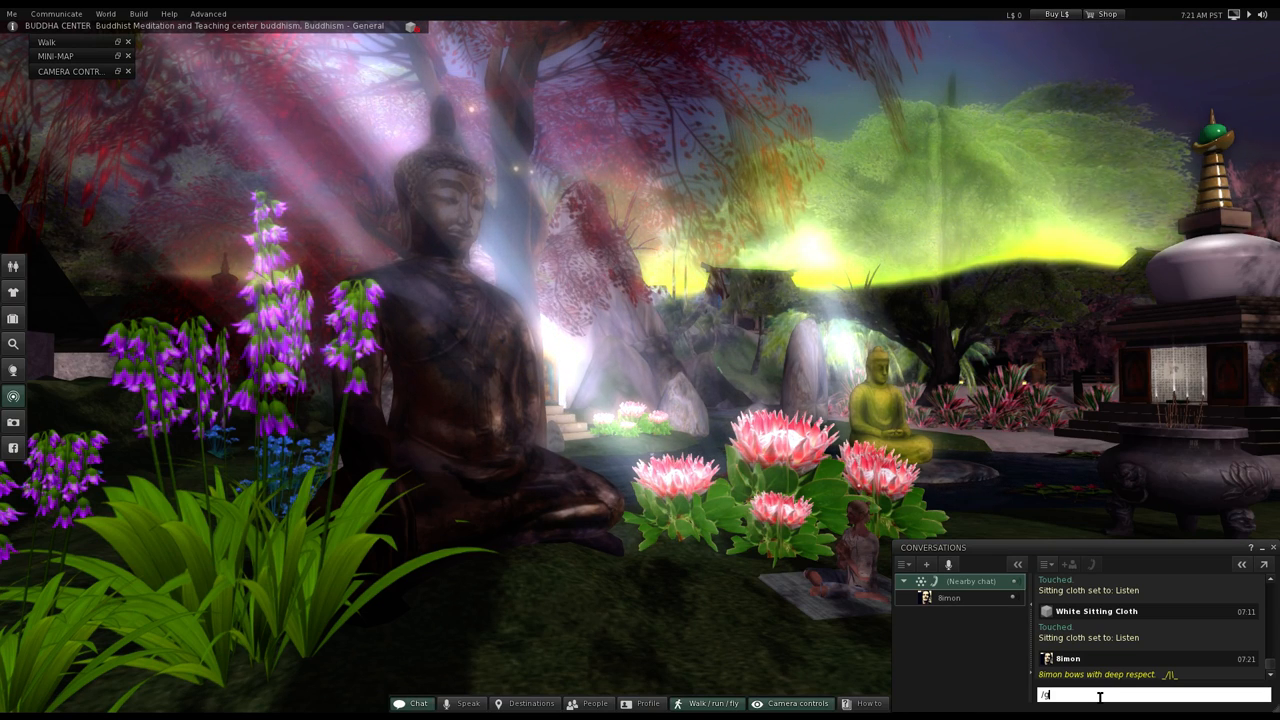
key(Return)
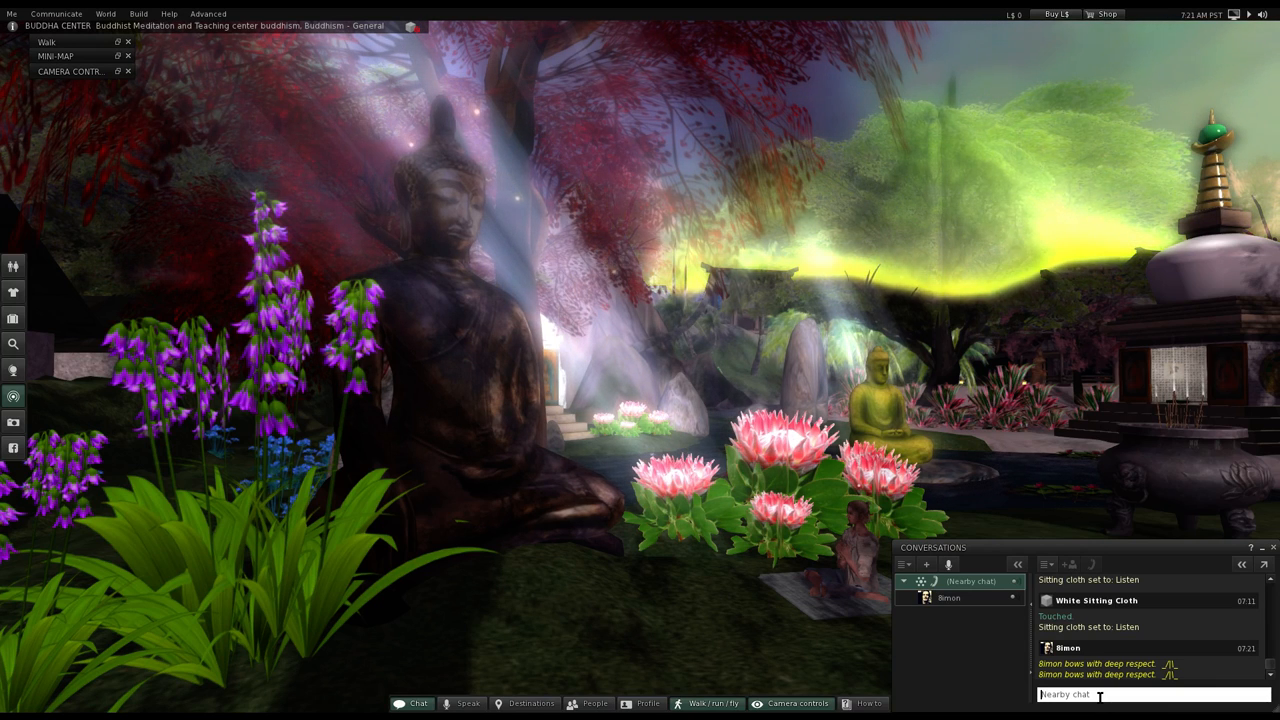
text(/gas)
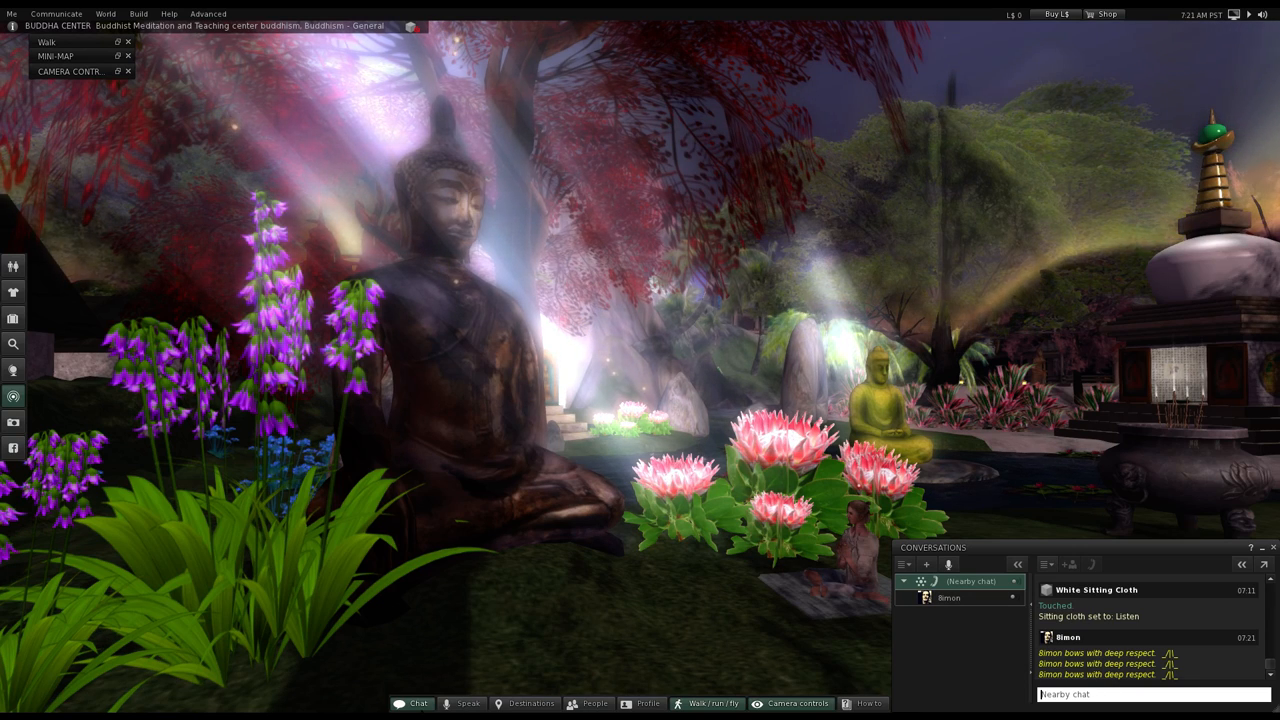
mouse_move(750, 583)
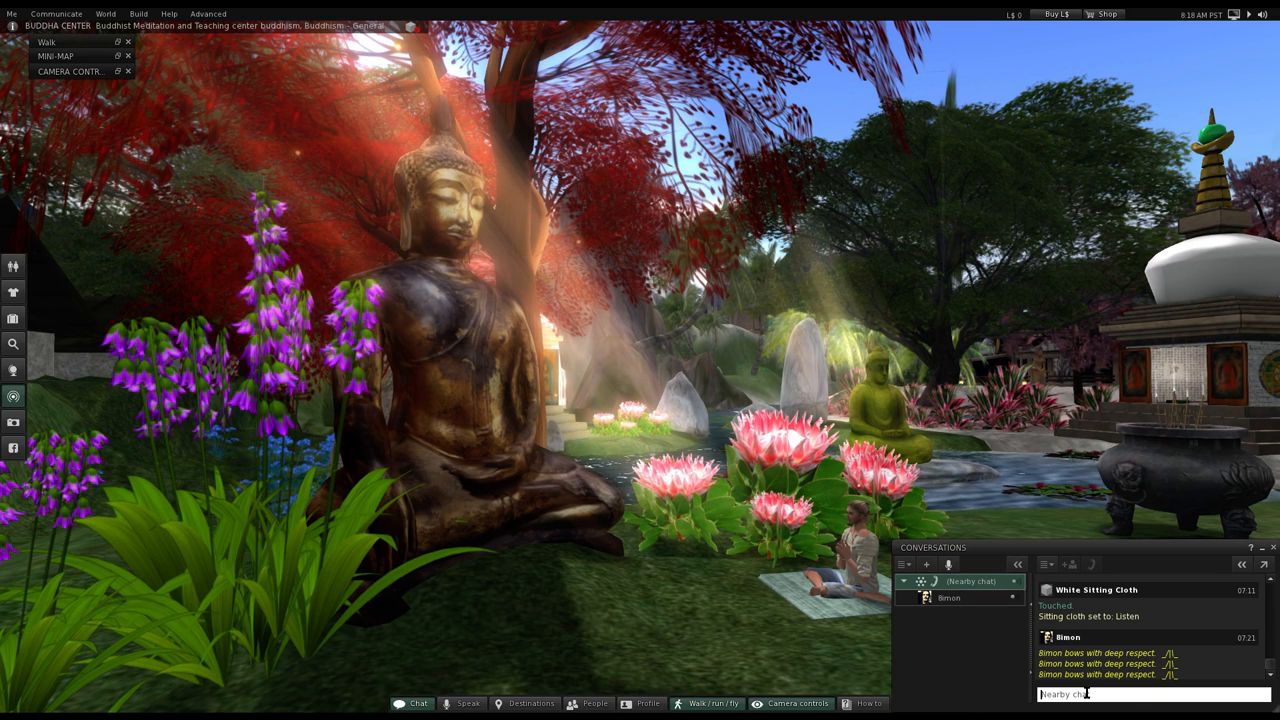
Send /gassho in nearby chat to post a bow of deep respect
text(/gassho)
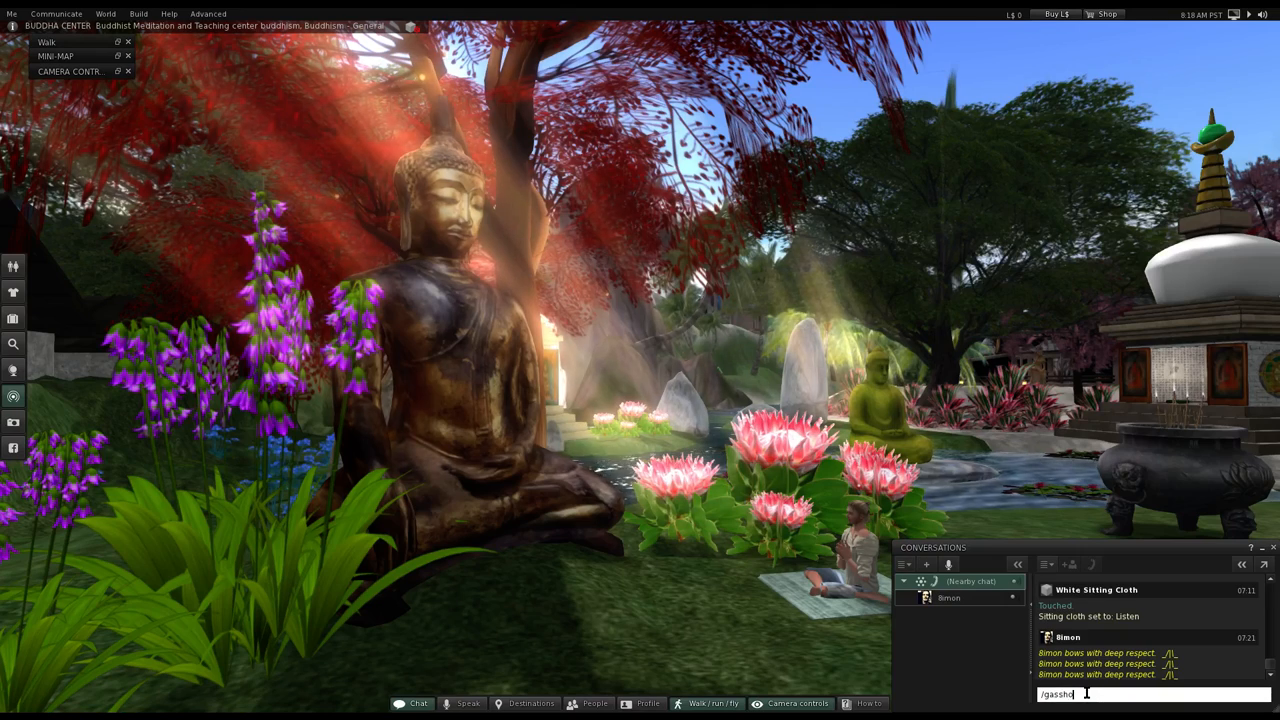
key(Return)
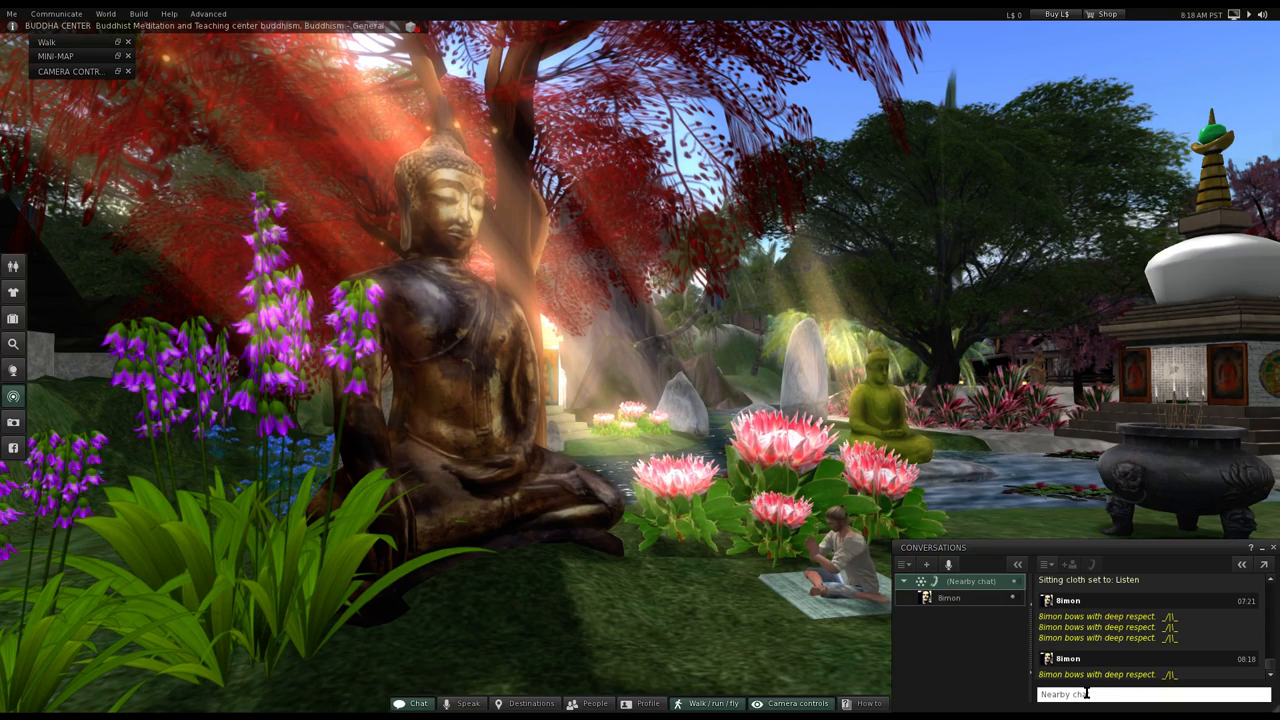